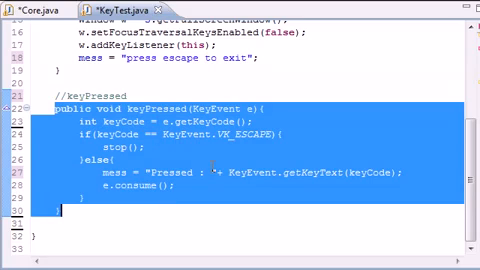
Write a //KeyRelease comment and the public void keyReleased(KeyEvent e) signature
scroll("up", 3)
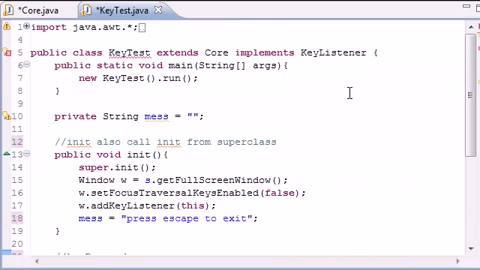
double_click(340, 52)
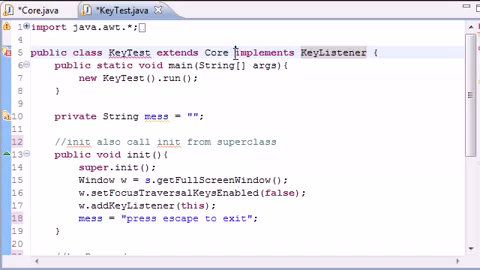
scroll("down", 3)
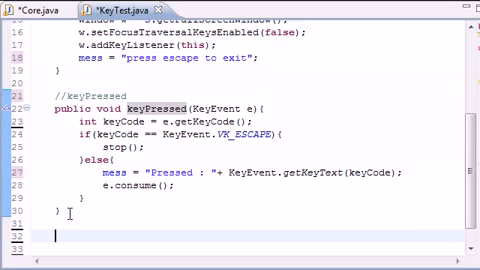
scroll("down", 3)
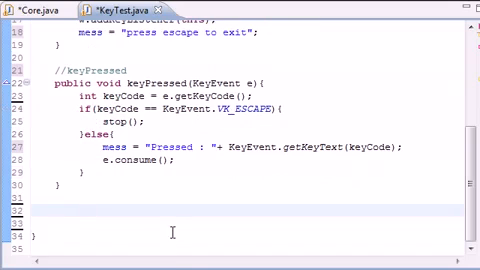
type("//")
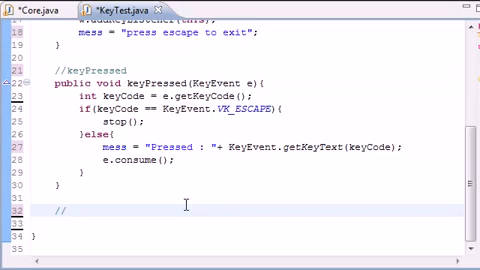
type("key")
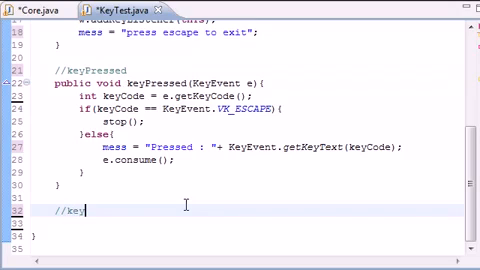
type("Released")
left_click(246, 222)
type("public void")
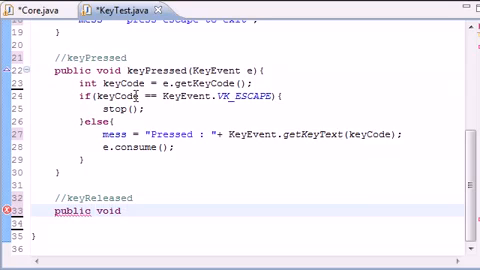
type("keyReleas")
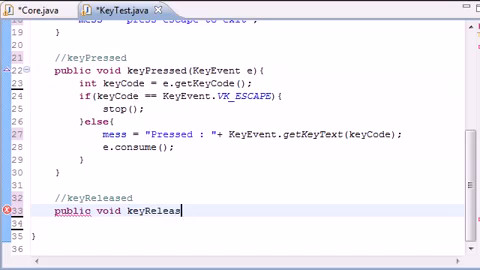
type("ed")
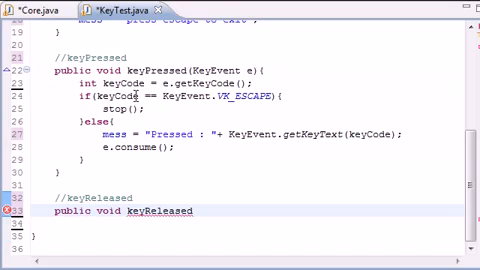
type("()")
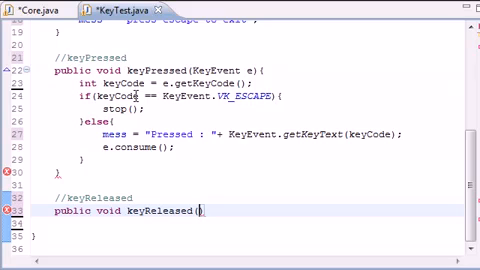
type("KeyEvent e")
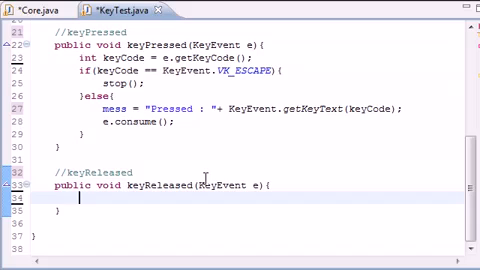
Add int keyCode = e.getKeyCode() and set mess to "Released : " plus the key's text
type("int keyV")
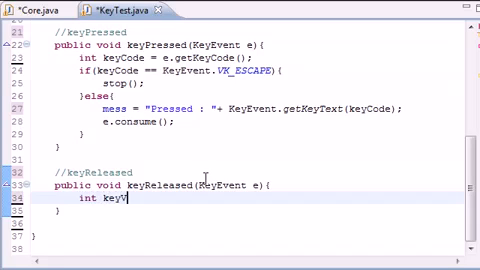
type("ode")
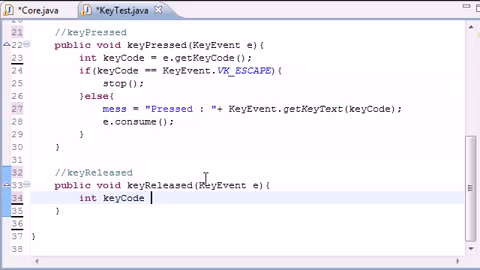
type(".")
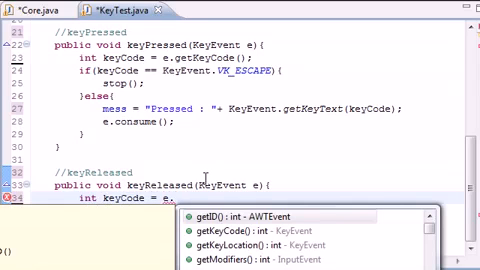
type("getKeyCode();")
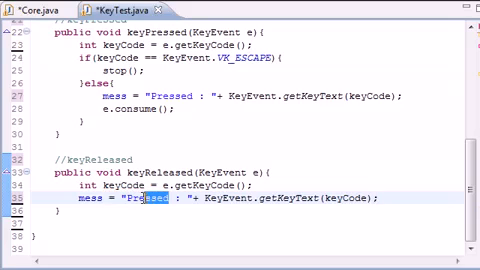
type("Relea")
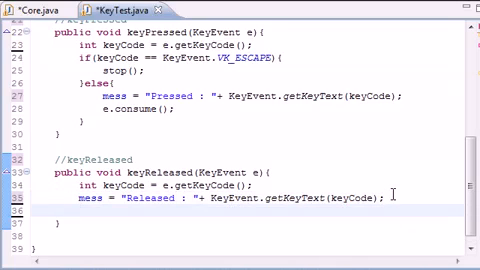
type("e.consume();")
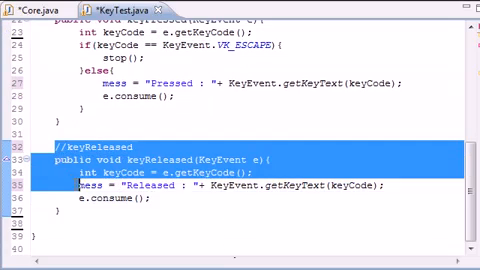
scroll("up", 3)
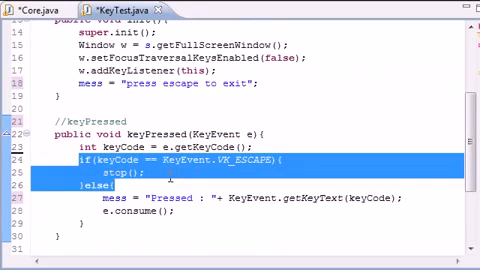
scroll("down", 3)
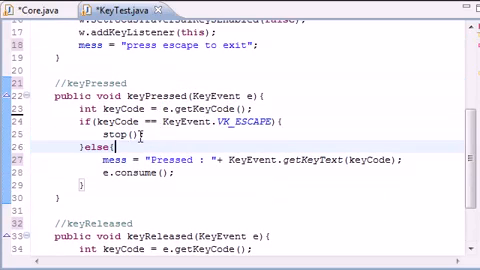
scroll("down", 3)
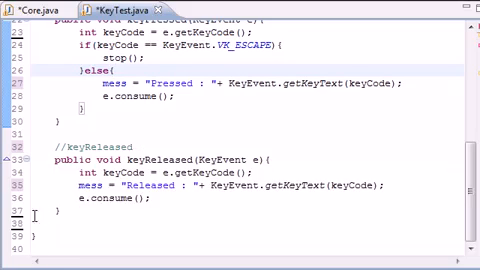
scroll("up", 3)
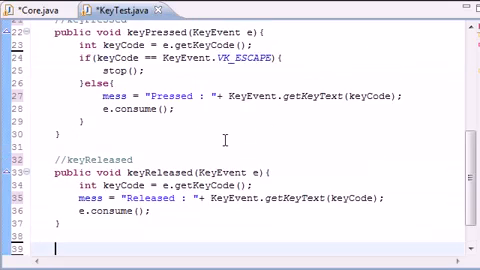
scroll("down", 3)
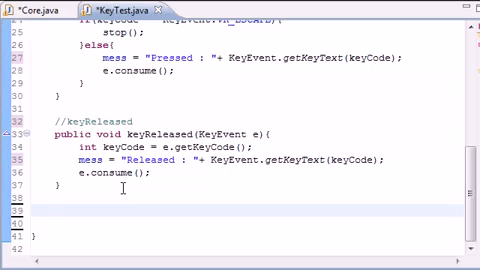
scroll("up", 3)
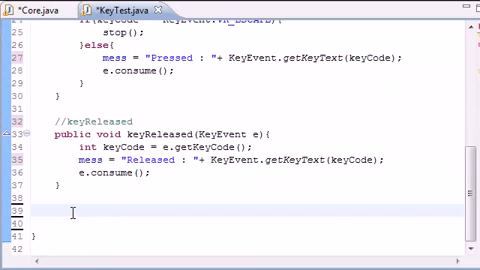
Write a 'last method from interface' comment and keyTyped(KeyEvent e) with an e.consume() body
type("//Test")
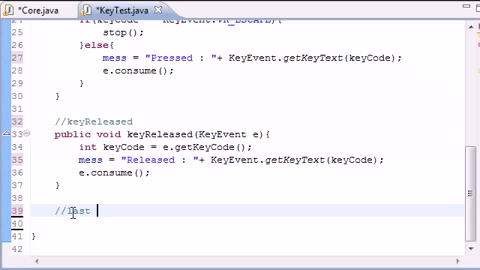
type("method from nterface")
left_click(246, 222)
type("public void keyT")
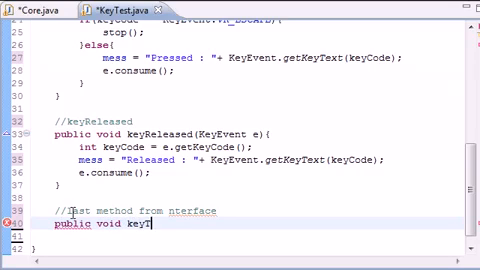
type("yped()")
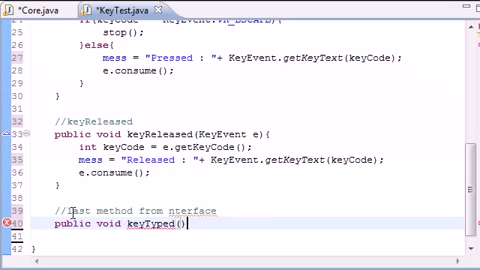
type("KeyEvent e")
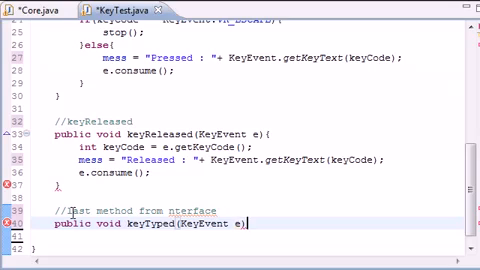
type("{")
left_click(254, 234)
type("e.consume();")
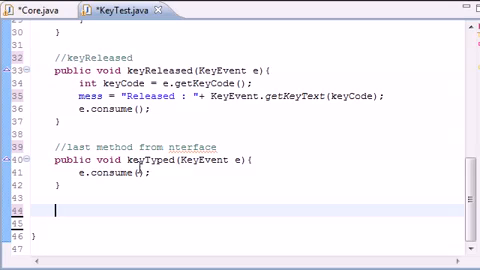
left_click(30, 8)
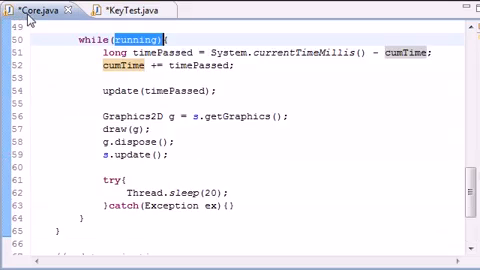
scroll("down", 3)
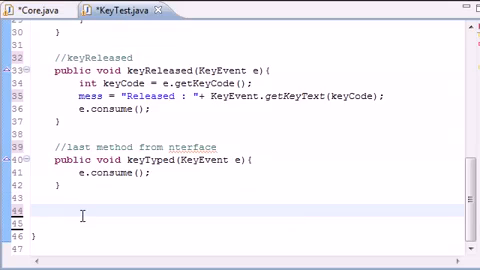
Write a //draw comment and the public synchronized void draw(Graphics2D g) signature
type("//draw")
left_click(246, 224)
type("public synchronized v")
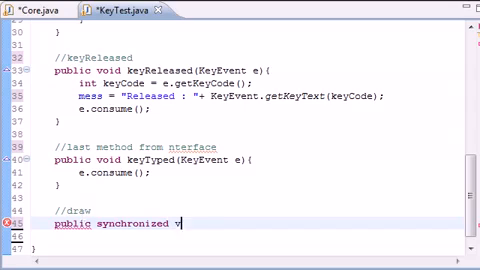
type("oid draw")
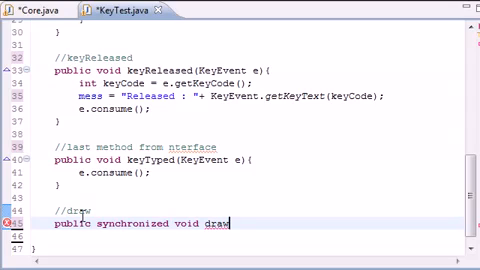
type("()")
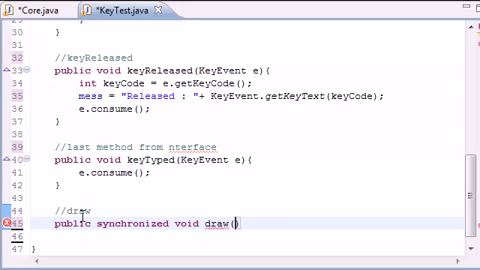
type("Graphics2D g")
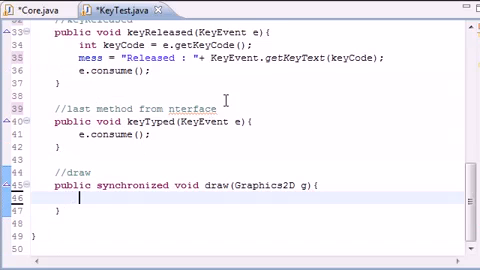
Add Window w = s.getFullScreenWindow(); and begin a g.setColor call
type("Wi")
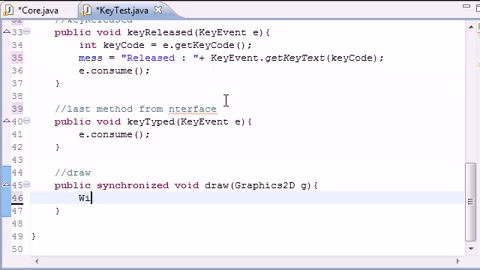
type("ndow w")
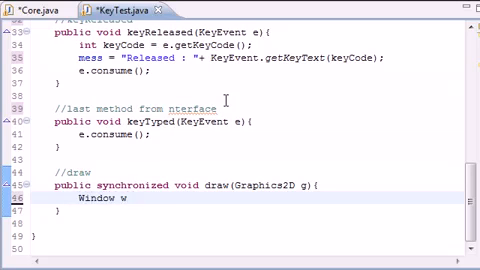
type("= s.getFullScreenWindow();")
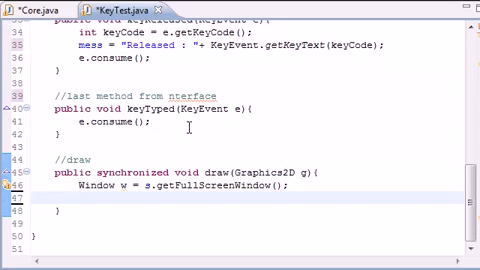
type("g.")
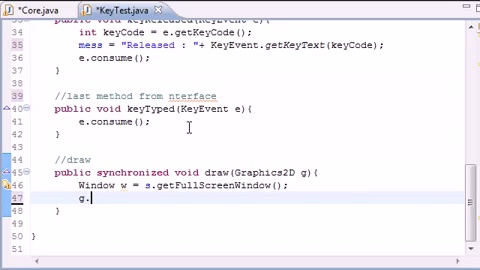
type("setColor(arg0")
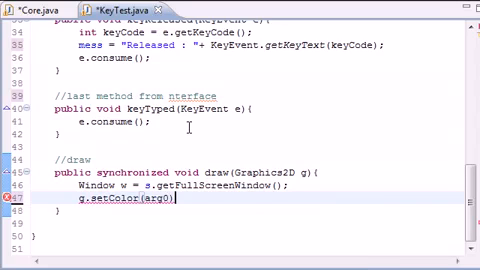
Complete g.setColor(w.getBackground()); using the window w
key("BackSpace")
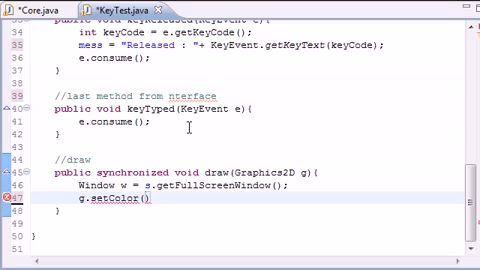
type("w.getBackground(")
type("g.fillRect(x, y, width, height")
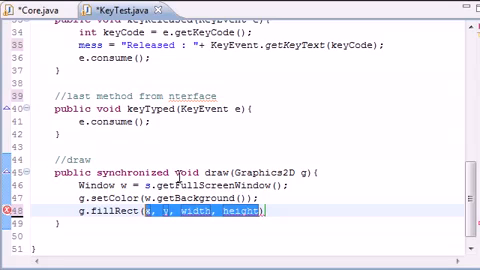
Add g.fillRect(0,0,s.getWidth(),s.getHeight()); to fill the whole screen
type("0,0")
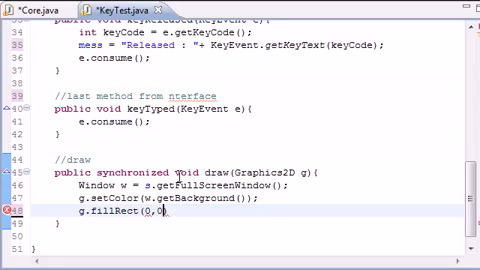
type(",)")
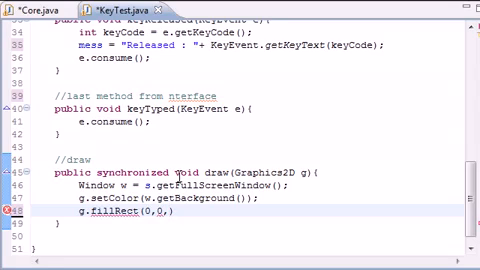
type("s.getWidth(")
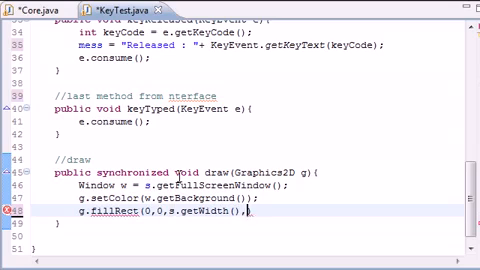
type(",")
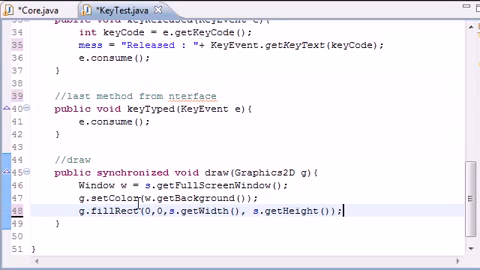
mouse_move(376, 220)
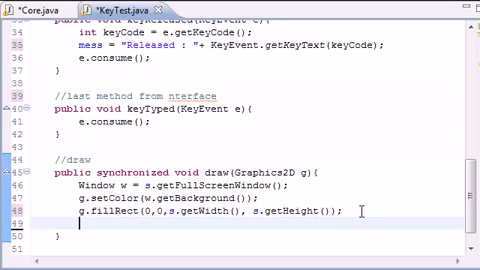
type("get")
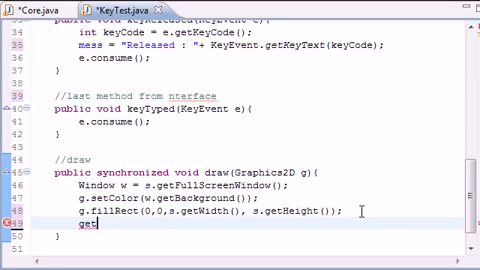
Add g.setColor(w.getForeground()); after the fillRect line
type("g.")
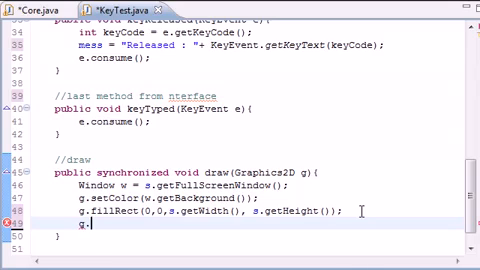
type("setColor(w")
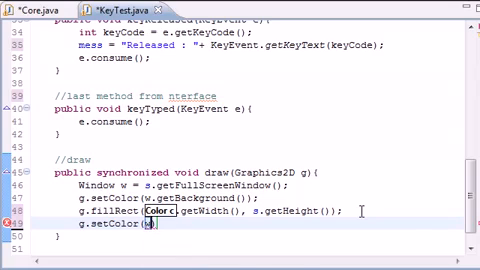
type("w.getb")
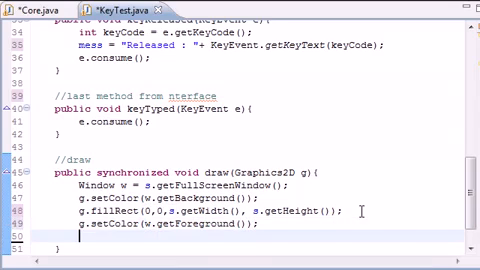
scroll("down", 3)
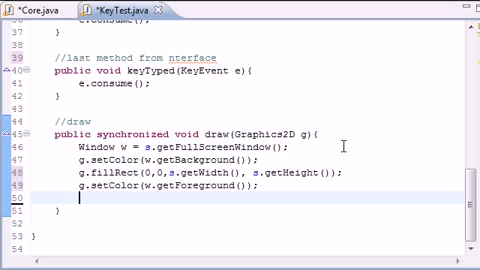
Begin g.drawString(me… clearing the suggested placeholder arguments
type("g.drawString(iterator, x, y")
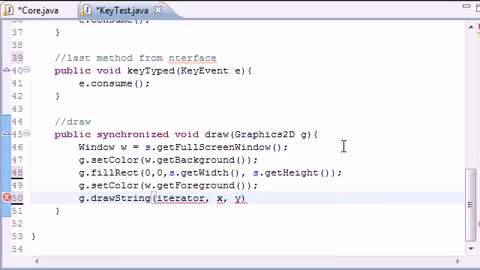
key("BackSpace")
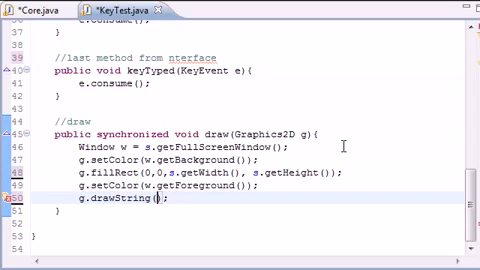
type("me")
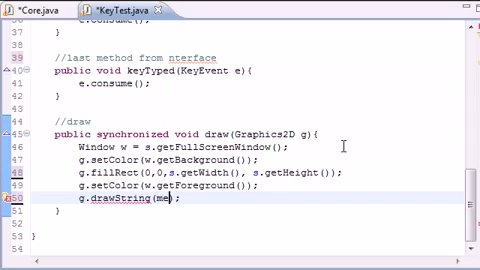
Complete g.drawString(mess, 30, 30); and review the key listener methods
scroll("up", 3)
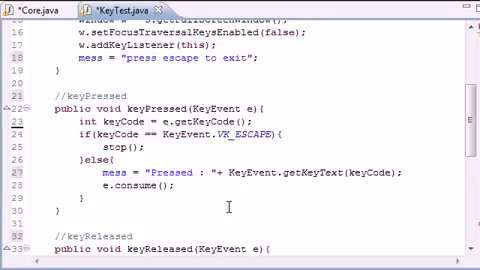
scroll("up", 3)
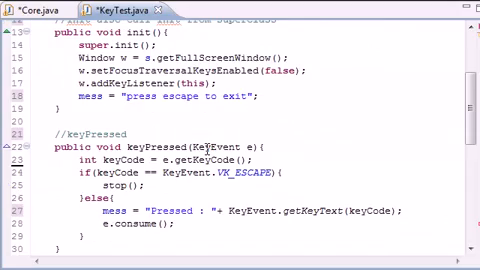
scroll("down", 3)
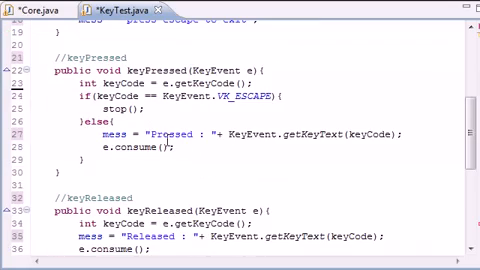
scroll("down", 3)
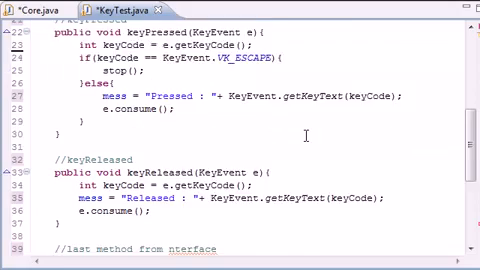
scroll("down", 3)
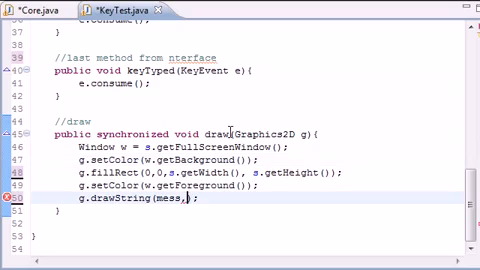
type("30,30")
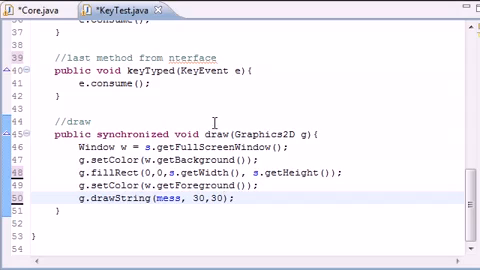
scroll("up", 3)
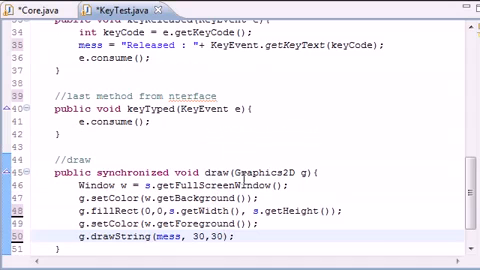
scroll("up", 3)
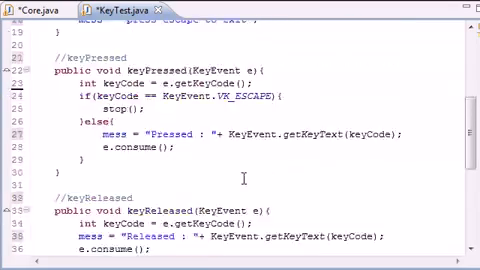
scroll("up", 3)
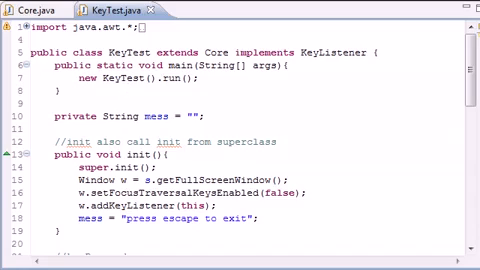
scroll("down", 3)
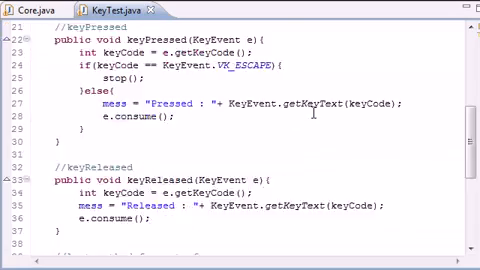
scroll("up", 3)
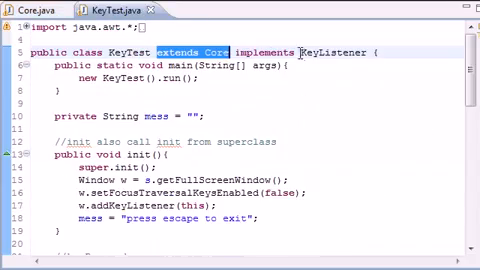
double_click(324, 52)
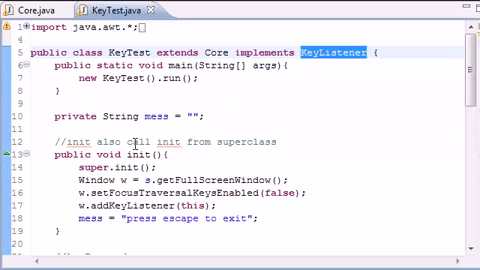
scroll("down", 3)
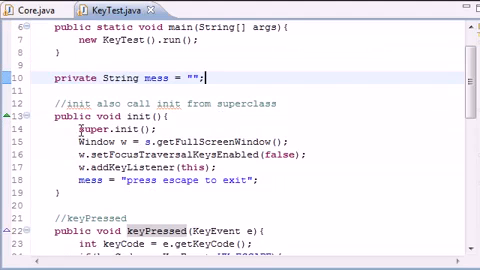
double_click(96, 132)
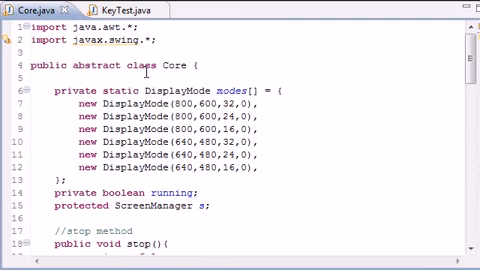
left_click(120, 6)
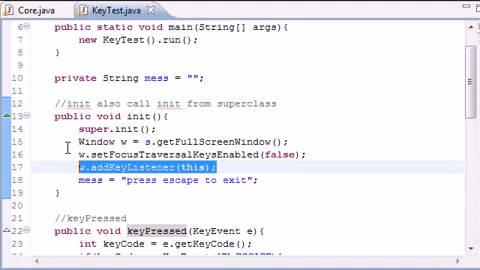
scroll("down", 3)
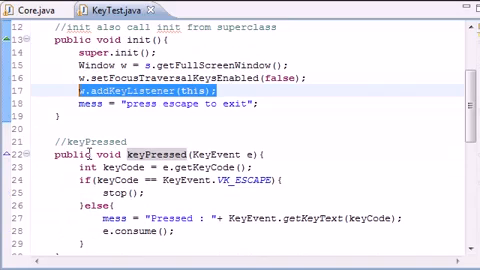
scroll("up", 3)
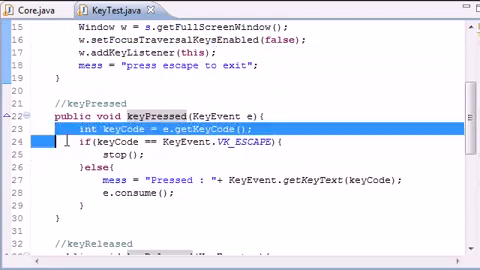
scroll("down", 3)
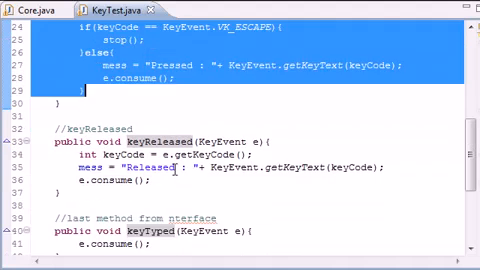
scroll("down", 3)
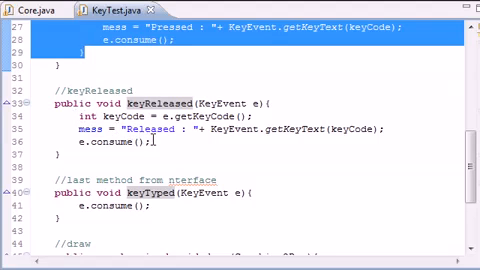
scroll("down", 3)
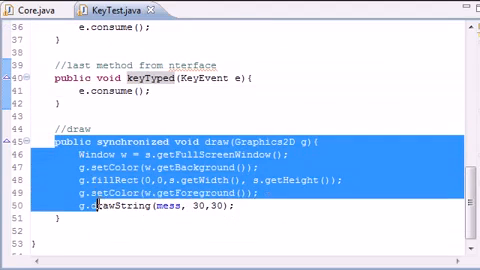
double_click(168, 208)
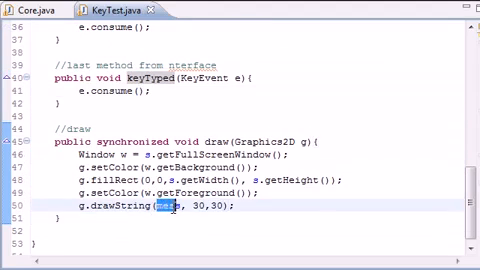
scroll("up", 3)
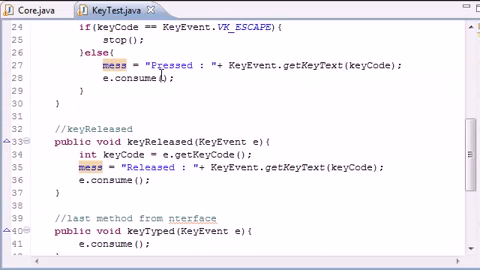
scroll("up", 3)
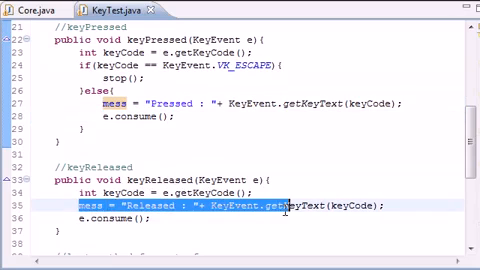
scroll("up", 3)
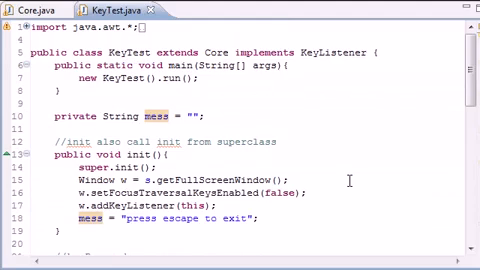